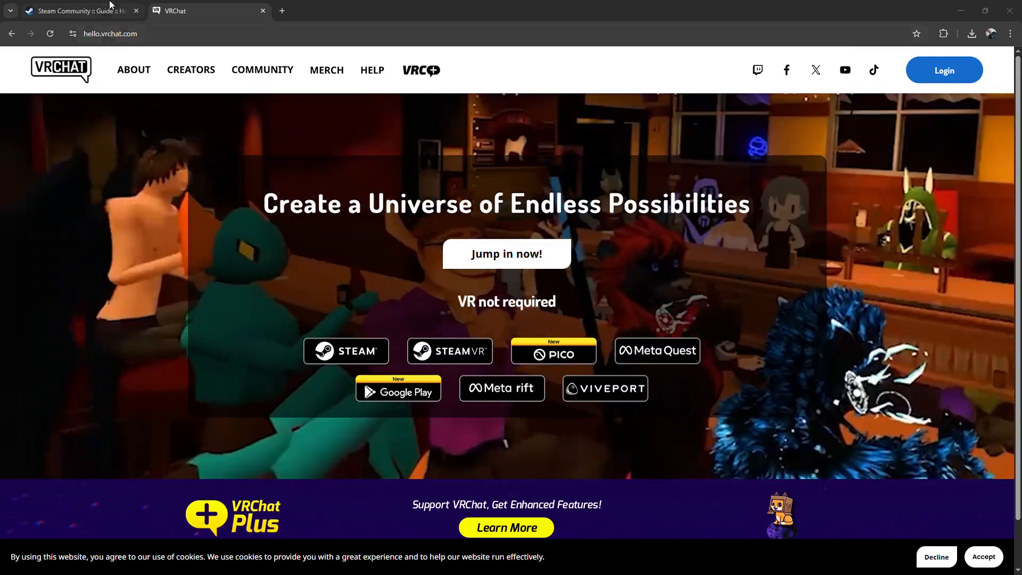
Read the avatar-ripping guide's sections down to the comments, then move to the VRChat homepage
left_click(78, 11)
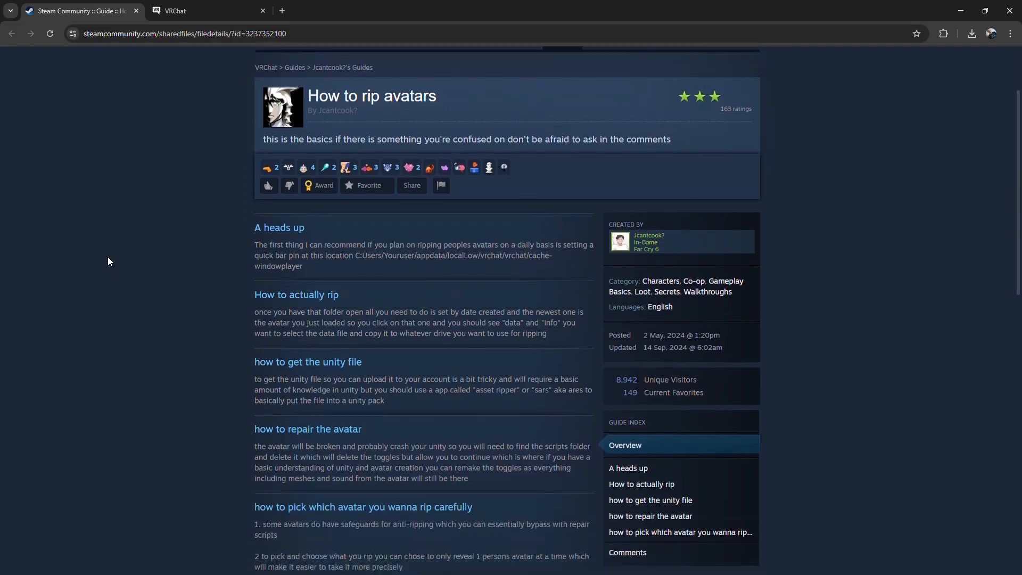
scroll("down", 3)
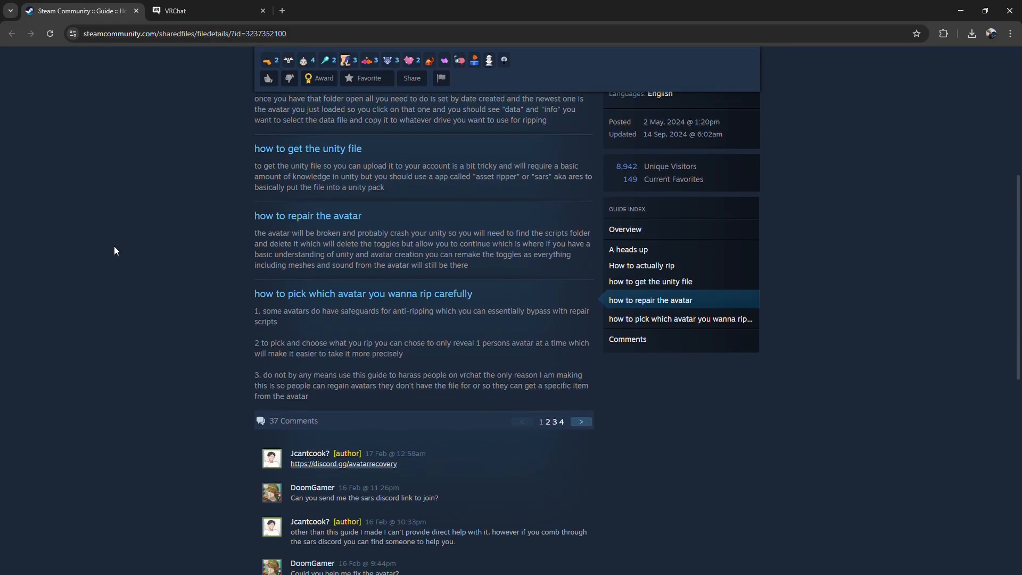
scroll("down", 3)
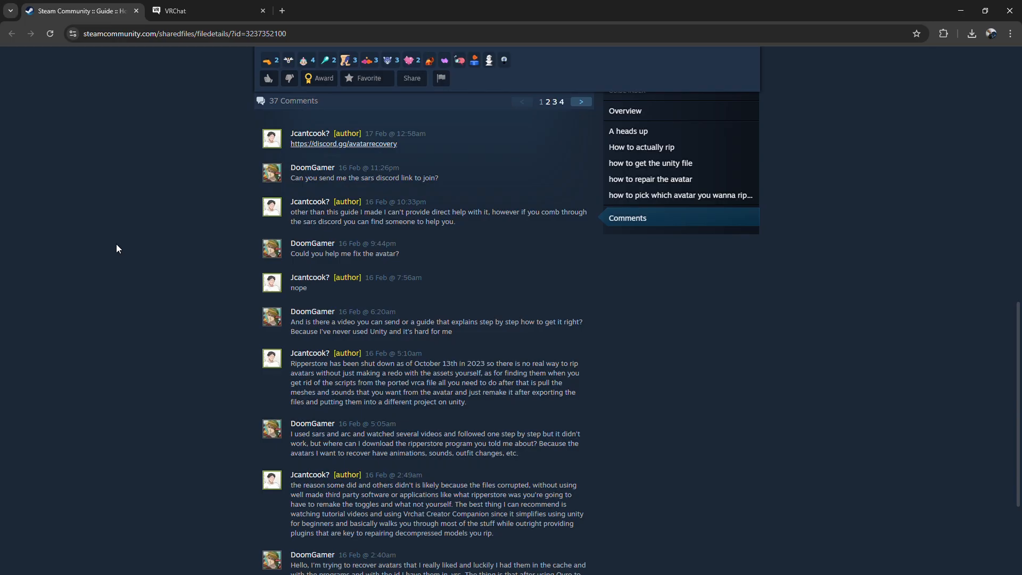
left_click(202, 10)
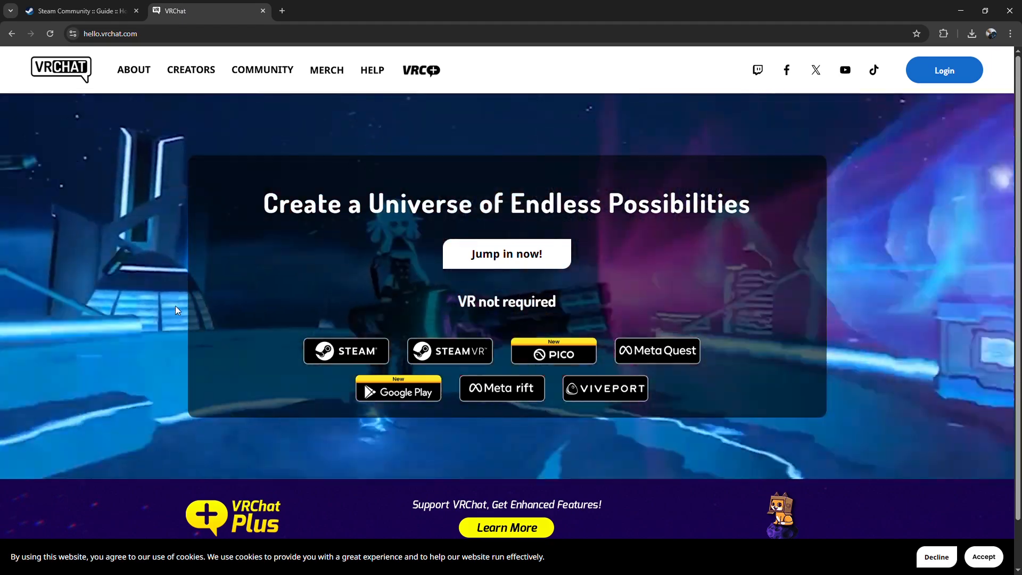
Reach the VRC+ subscription page from the VRChat homepage navigation
scroll("down", 3)
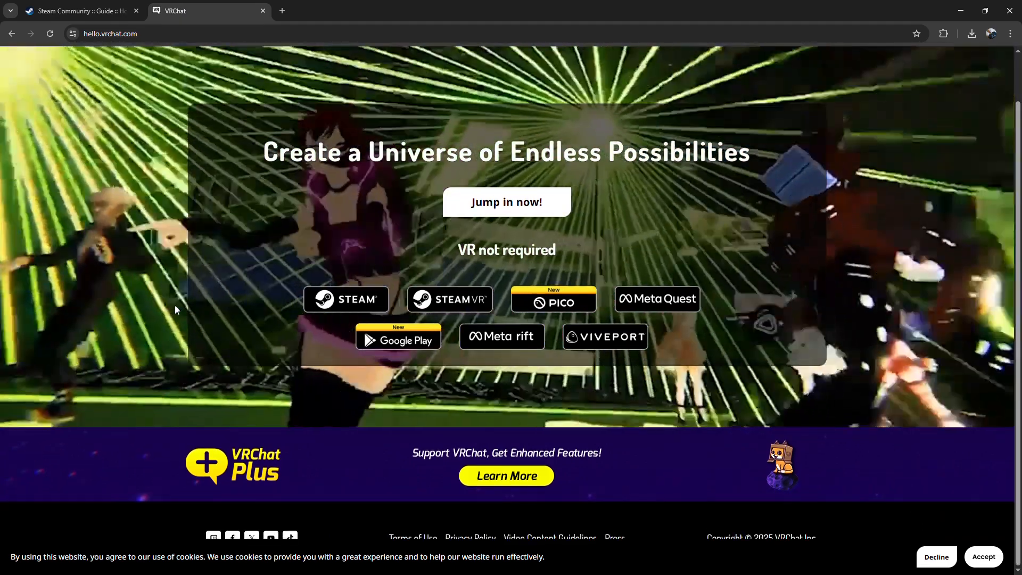
left_click(506, 474)
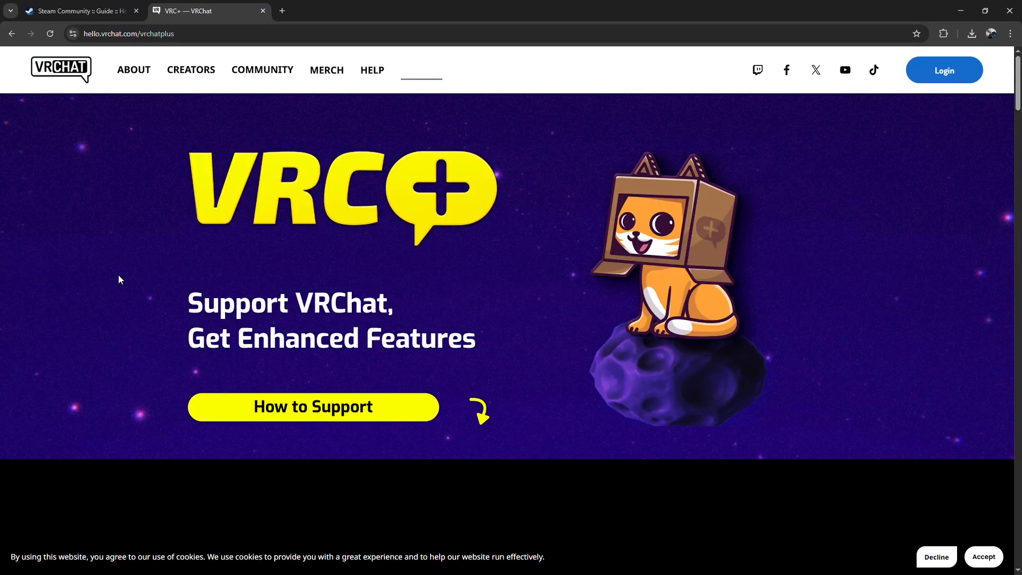
mouse_move(138, 270)
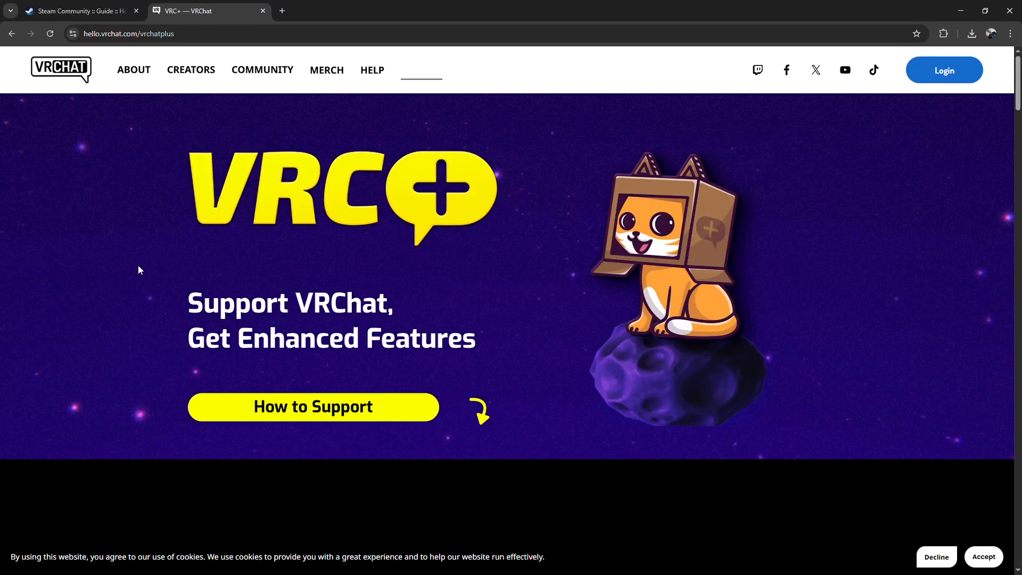
mouse_move(312, 159)
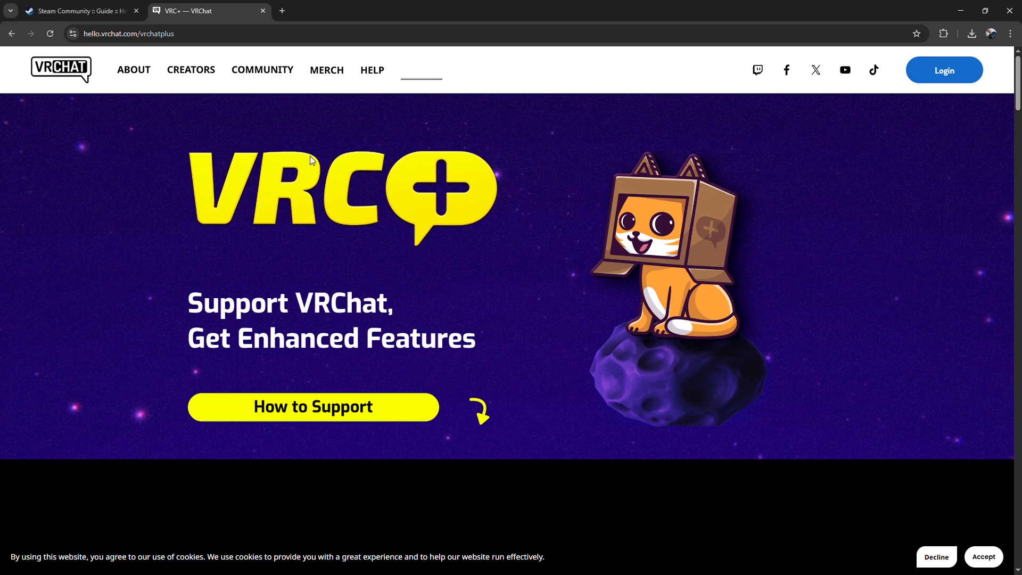
Scroll through 'Get set up in 3 steps' to the Nameplate Icon, Age Verification and Increased Trust perks
scroll("down", 3)
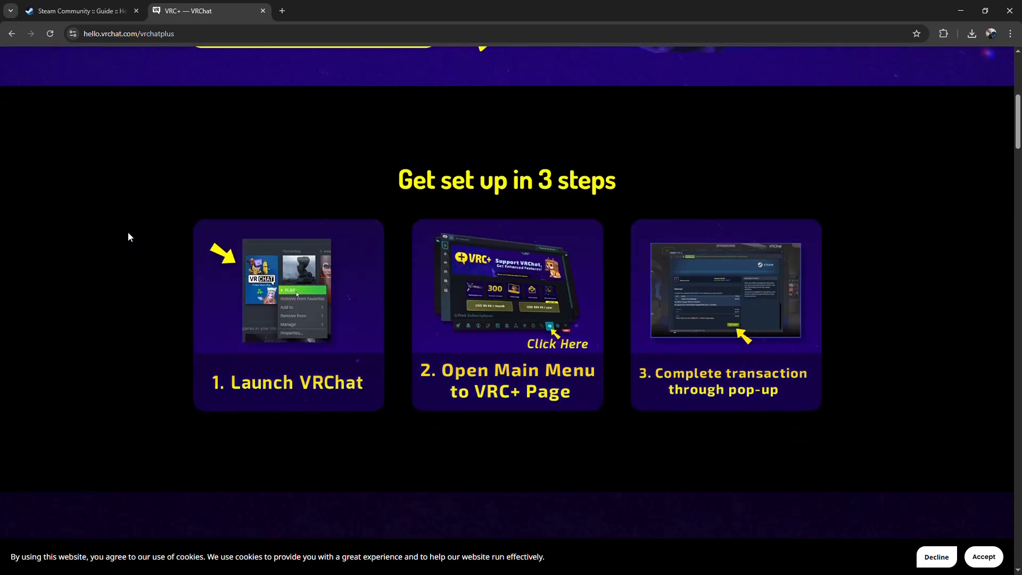
scroll("down", 3)
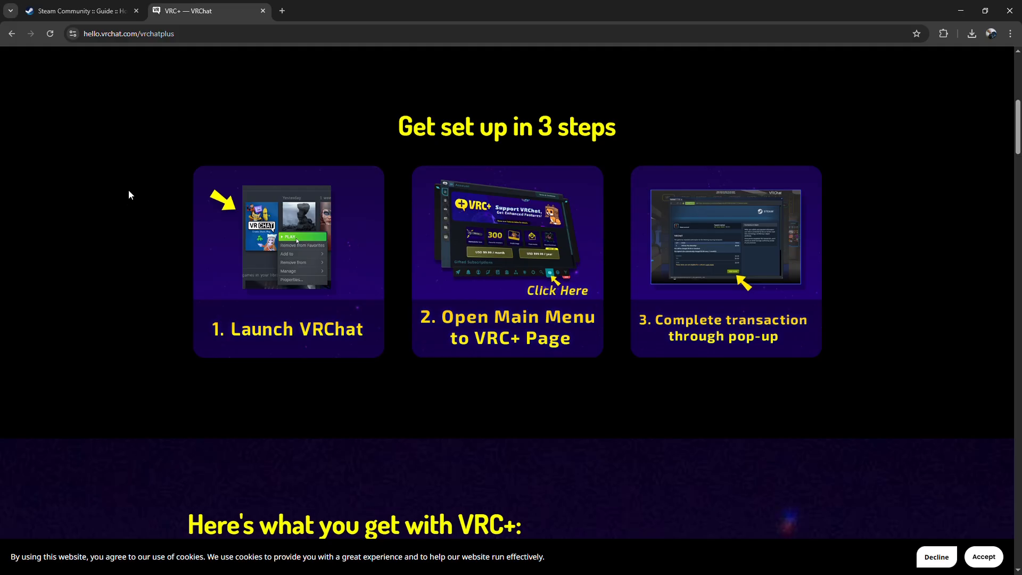
scroll("down", 3)
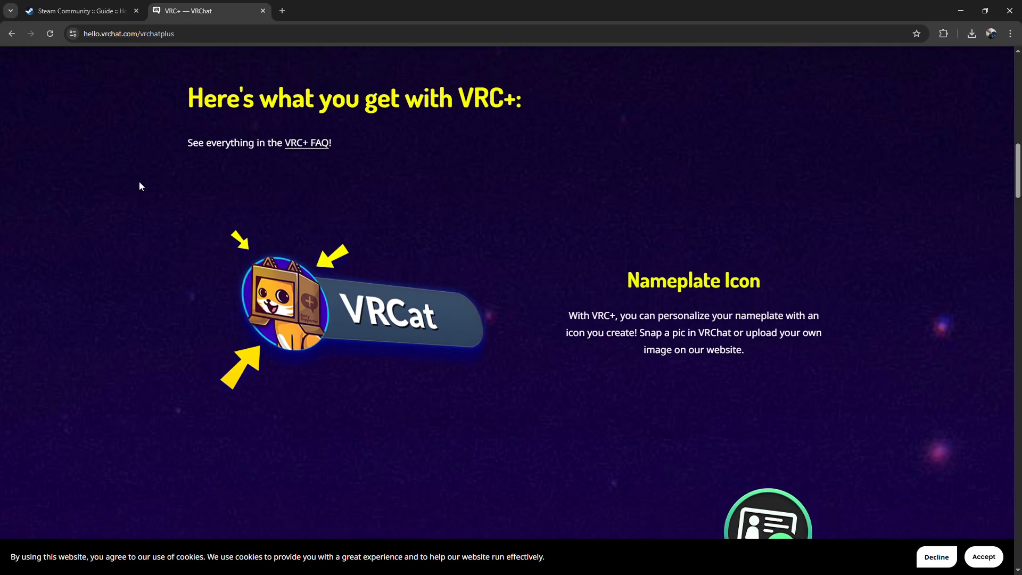
scroll("down", 3)
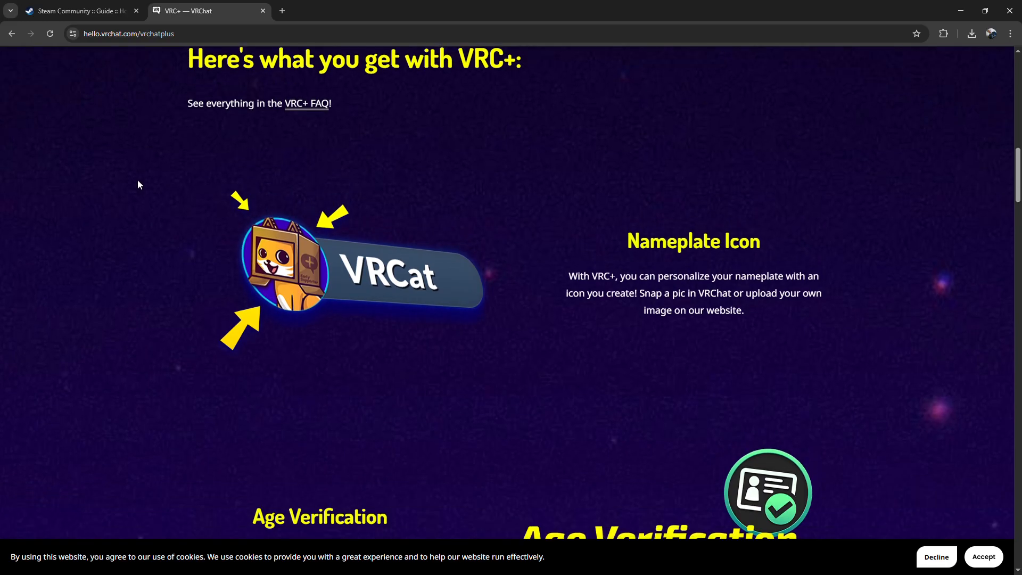
scroll("down", 3)
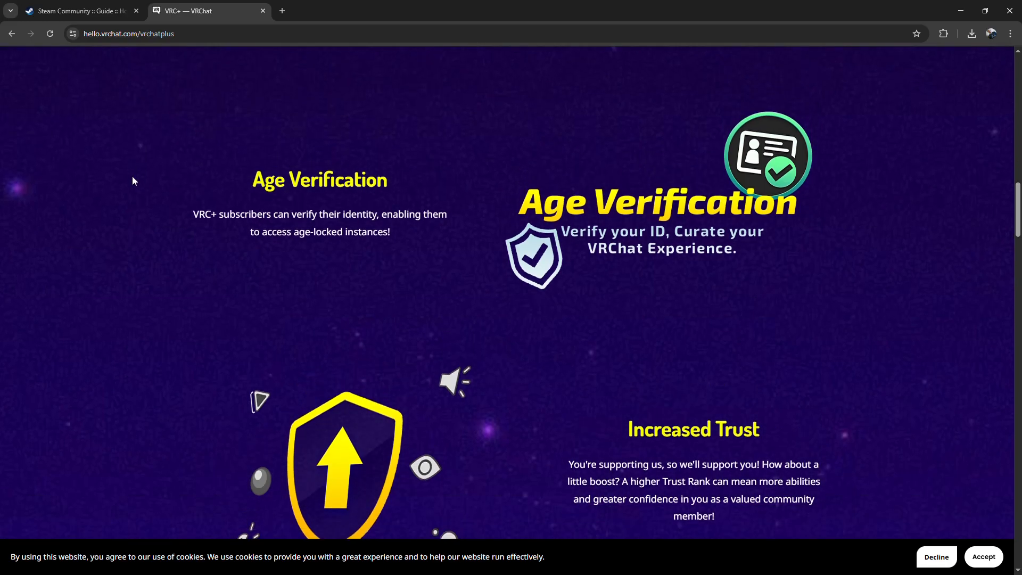
scroll("down", 3)
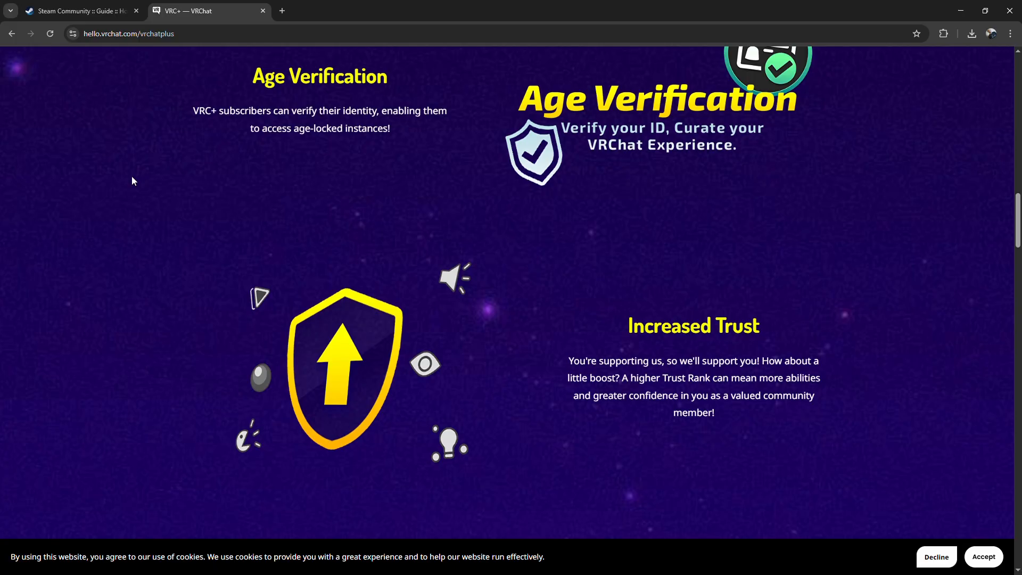